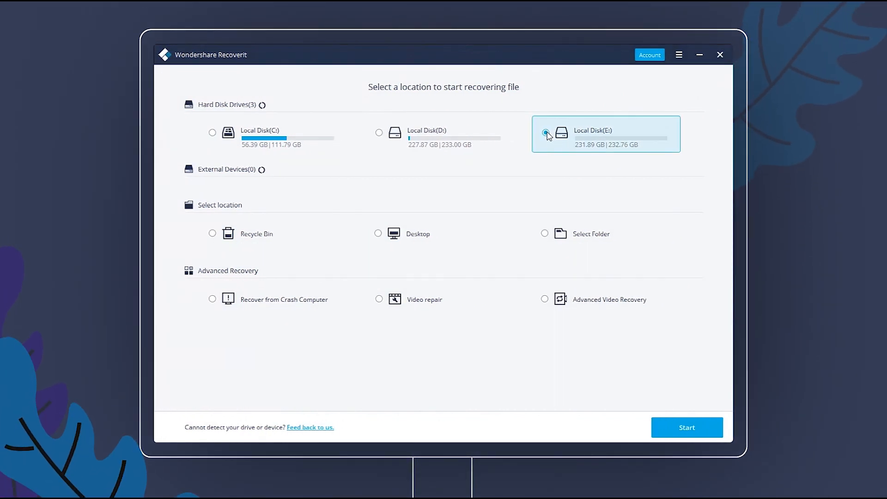
# Step: Start a scan of Local Disk E for lost files
pyautogui.click(545, 132)
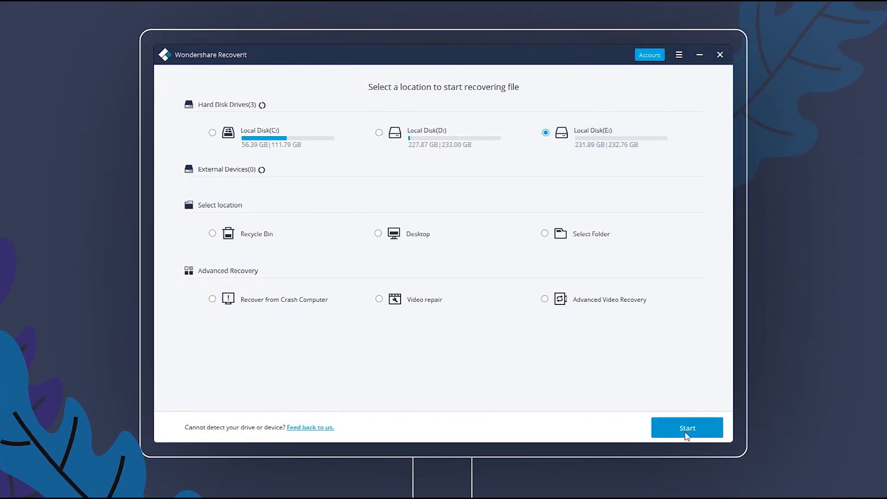
pyautogui.click(687, 427)
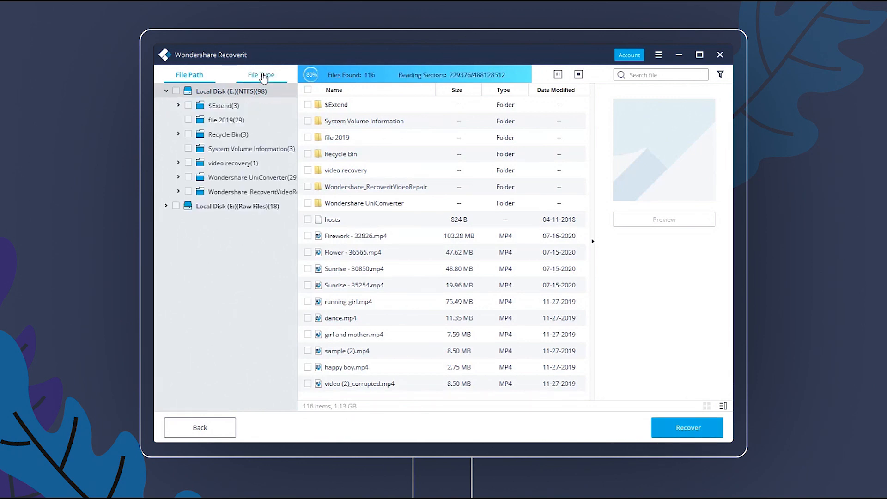
# Step: Filter the File Type results to videos only by excluding Photo and Audio
pyautogui.click(261, 74)
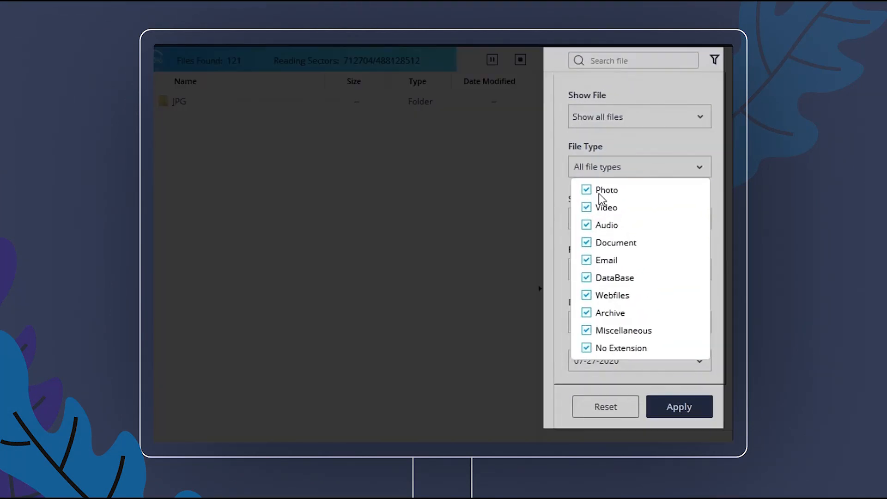
pyautogui.click(587, 189)
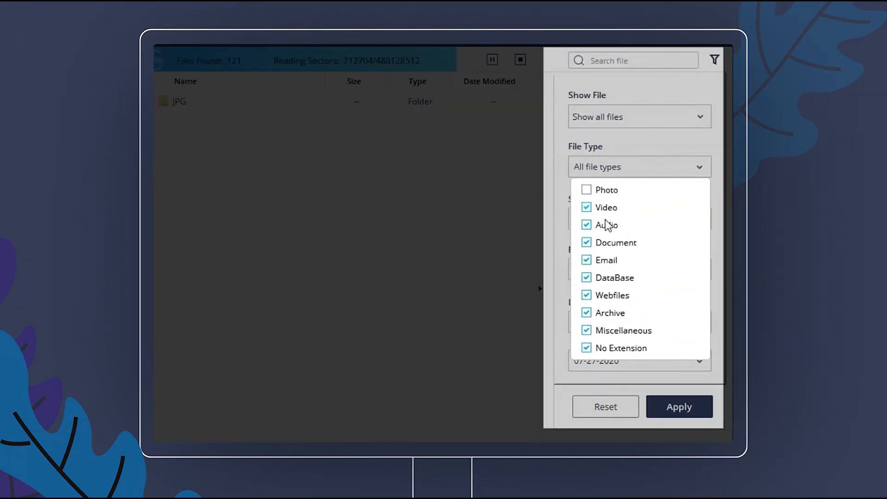
pyautogui.click(678, 407)
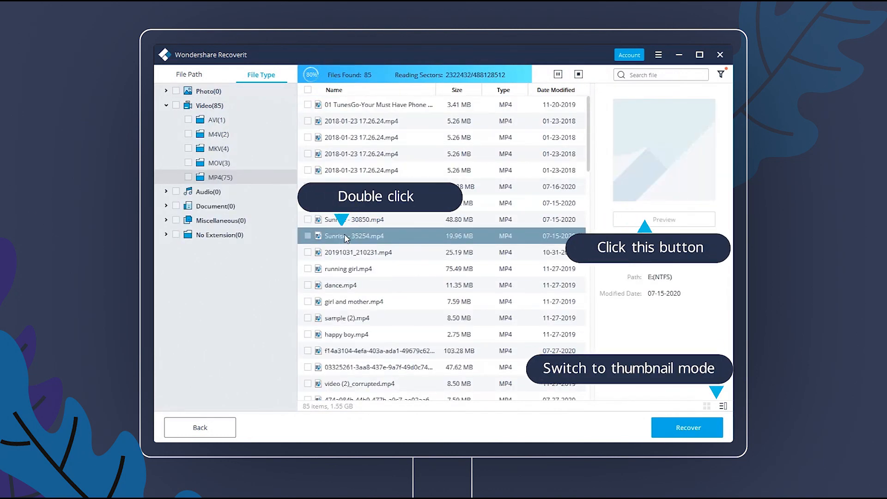
pyautogui.doubleClick(355, 236)
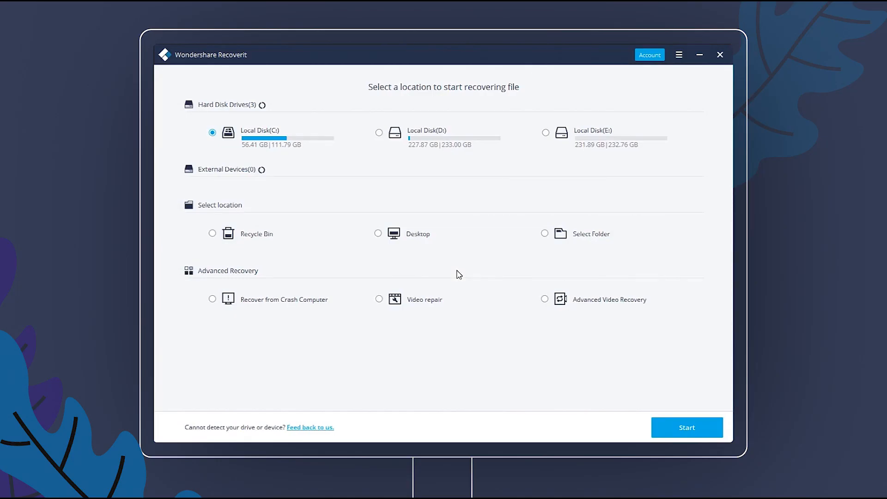
pyautogui.moveTo(610, 299)
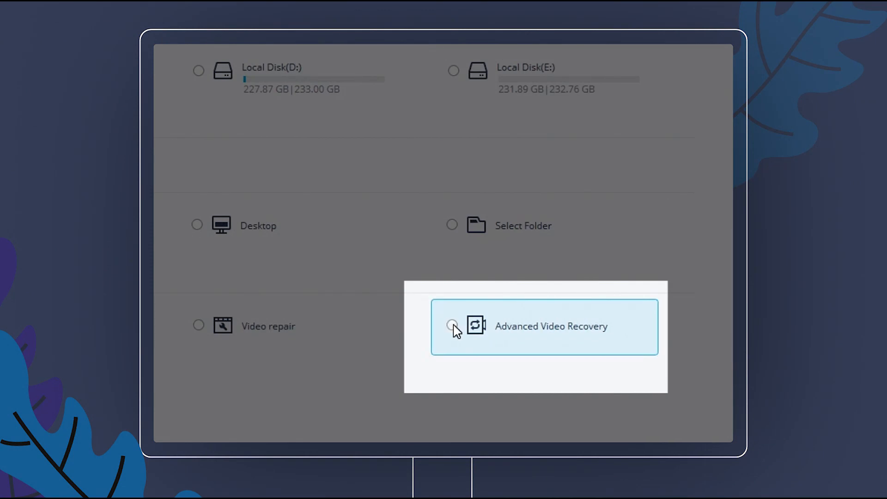
# Step: Choose Advanced Video Recovery on disk E with MP4, MOV, AVI and M4V formats
pyautogui.click(452, 326)
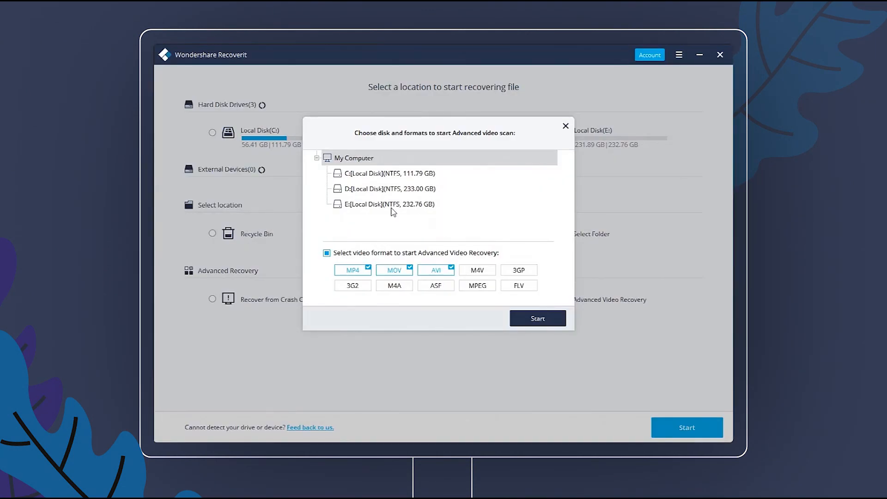
pyautogui.click(389, 203)
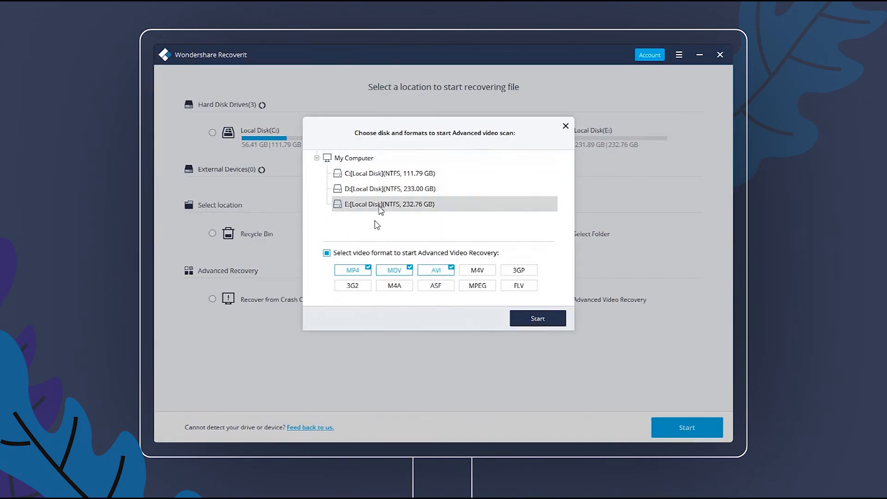
pyautogui.click(326, 253)
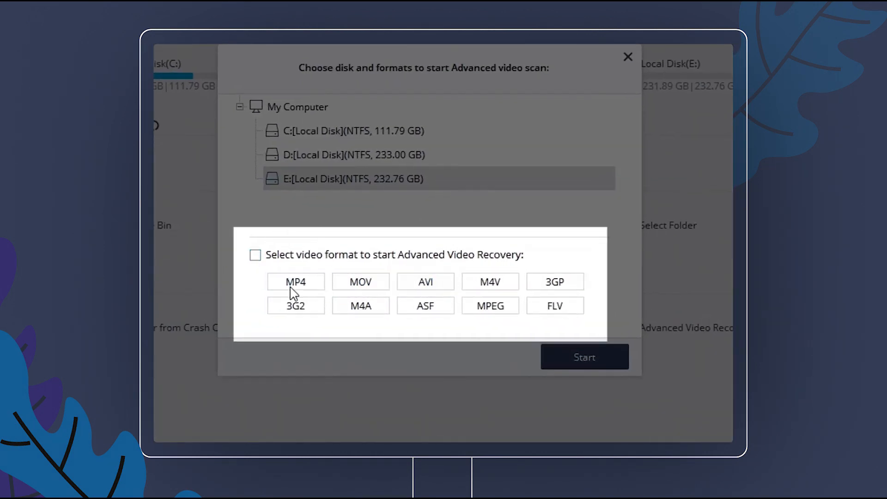
pyautogui.click(255, 255)
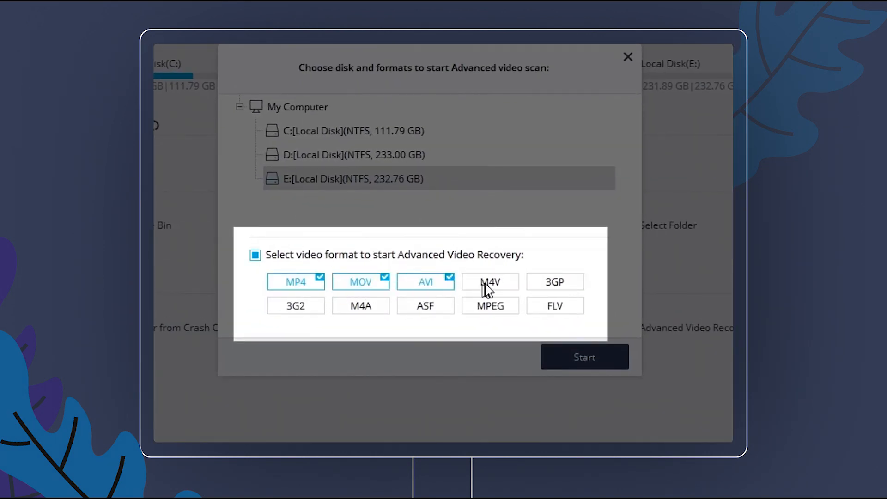
pyautogui.click(628, 56)
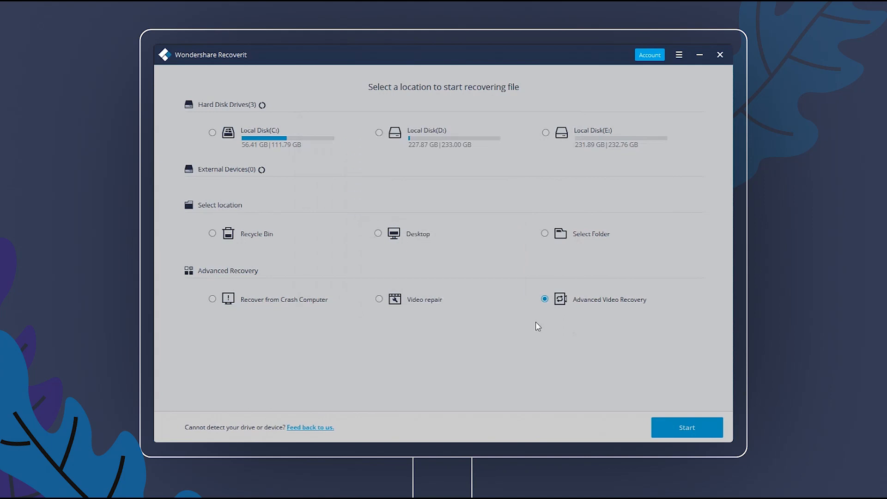
# Step: Run the advanced scan and recover the previewed beach video 2019-09-16 15.52.19.mp4 to a chosen save path
pyautogui.click(687, 427)
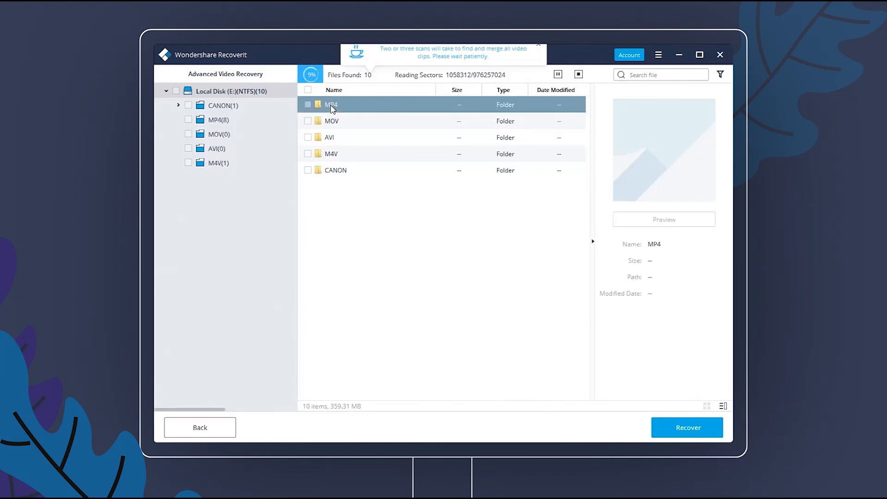
pyautogui.doubleClick(332, 105)
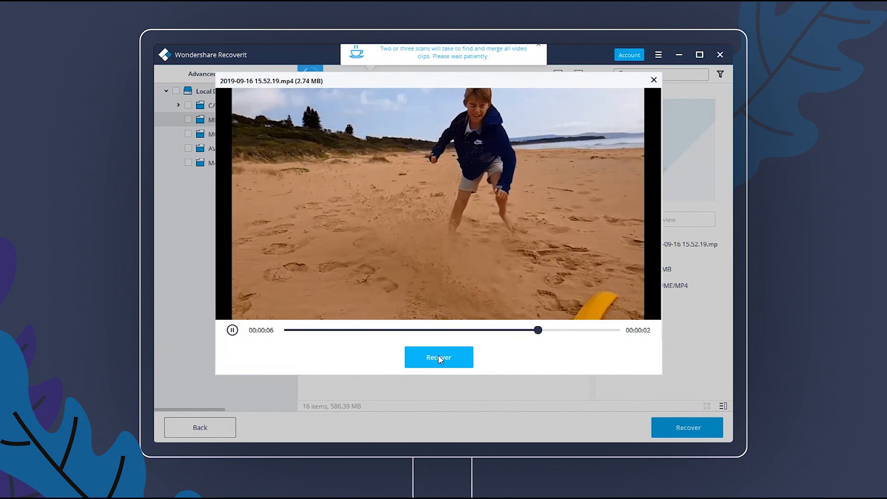
pyautogui.click(438, 357)
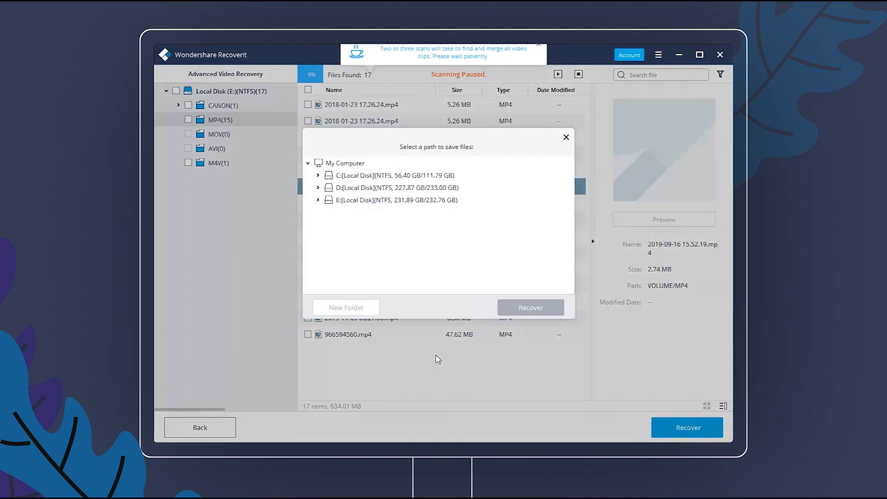
pyautogui.click(395, 175)
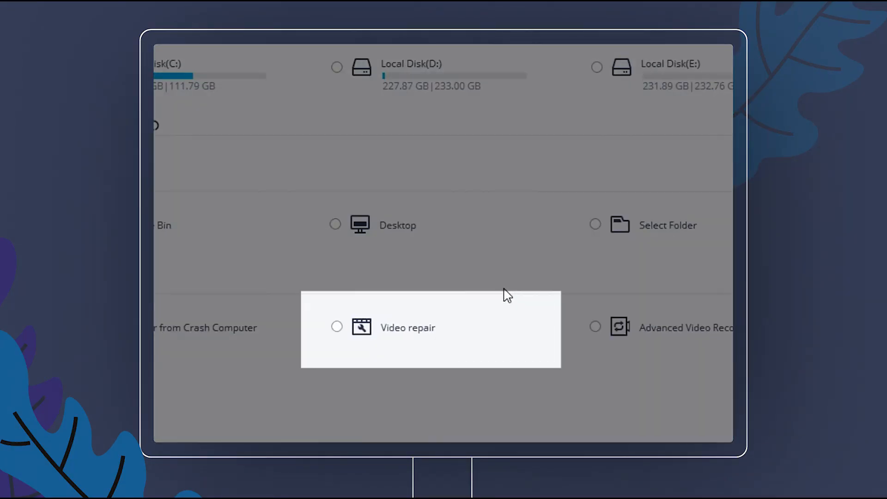
# Step: Switch to Video repair and begin adding corrupted videos from the Videos folder
pyautogui.click(337, 327)
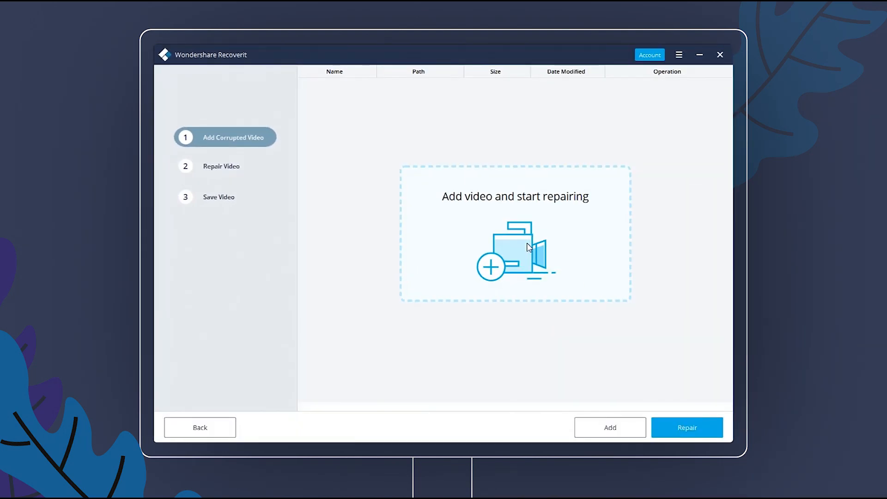
pyautogui.click(515, 251)
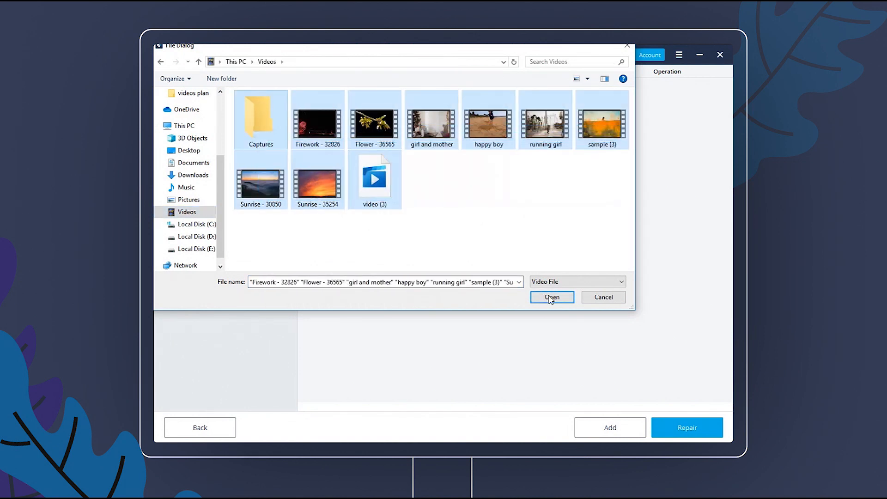
# Step: Add the chosen videos to the repair list and repair them
pyautogui.click(552, 296)
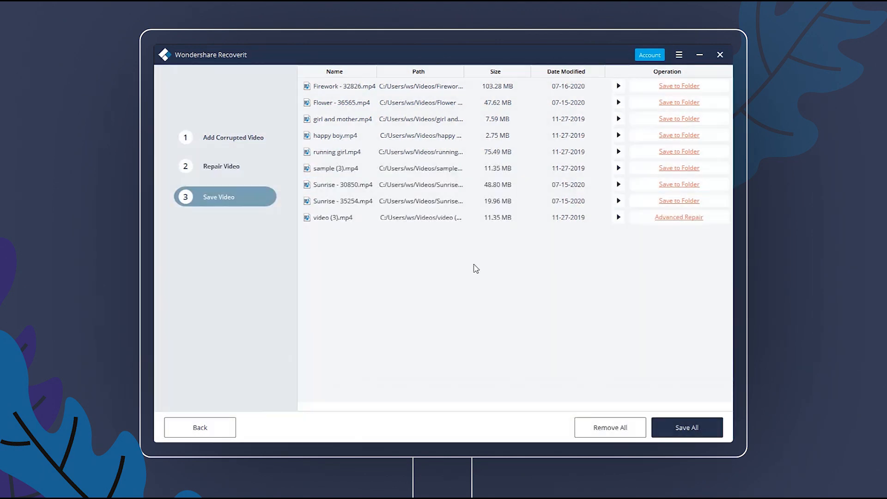
pyautogui.click(618, 185)
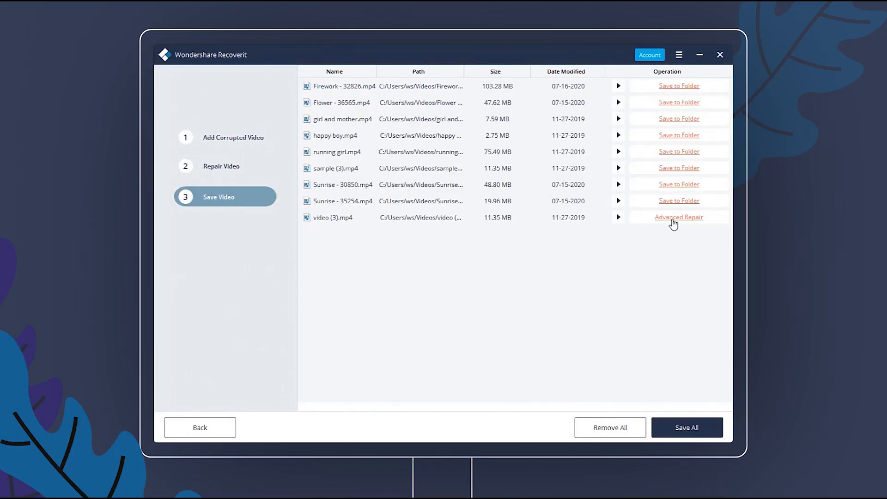
# Step: Run advanced repair on video (3).mp4 with sample (3) as the reference video
pyautogui.click(677, 216)
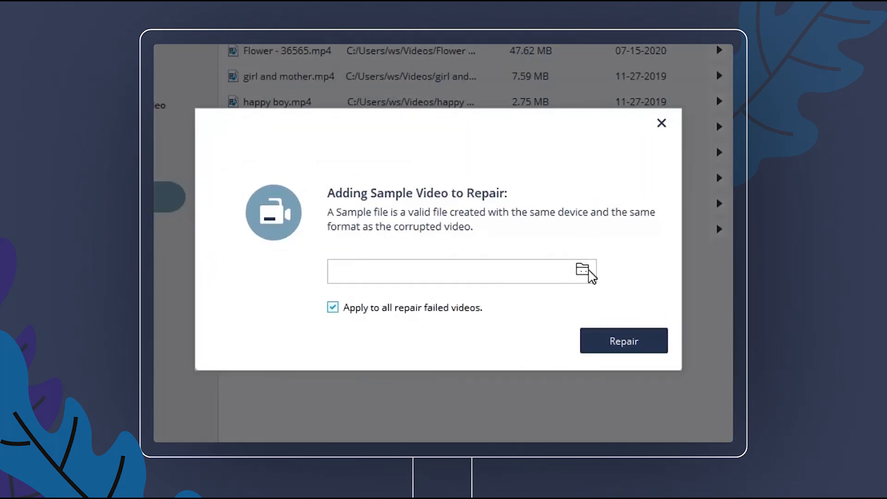
pyautogui.click(583, 272)
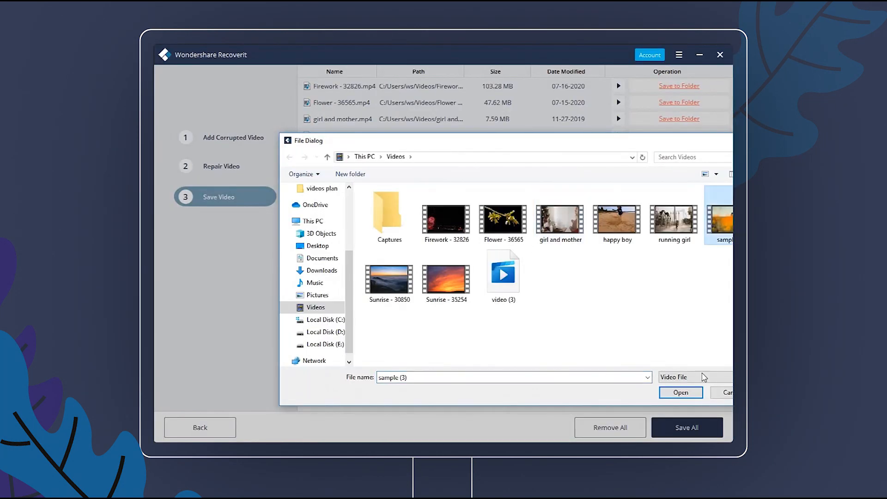
pyautogui.click(681, 392)
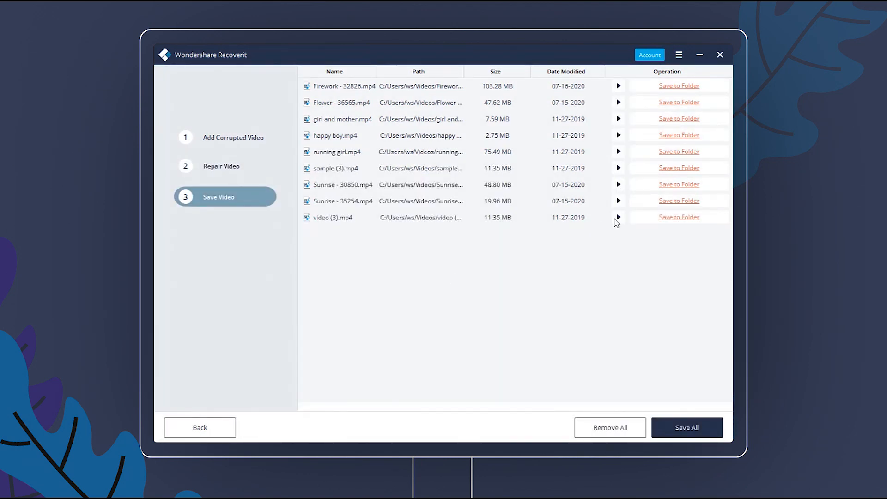
# Step: Preview repaired video (3).mp4 and save it to Local Disk C
pyautogui.click(618, 217)
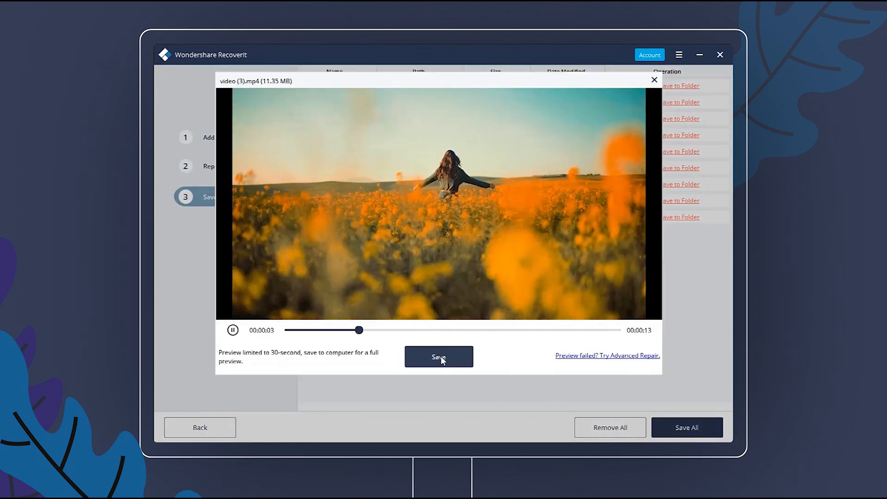
pyautogui.click(438, 357)
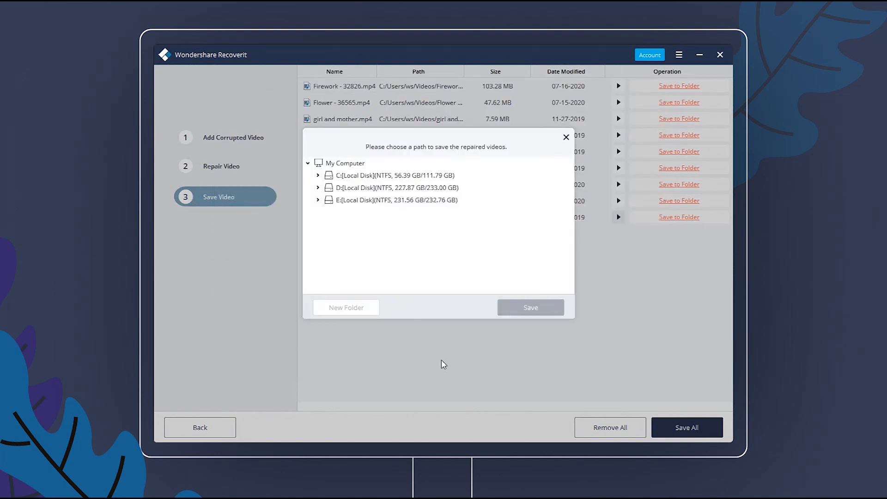
pyautogui.click(394, 175)
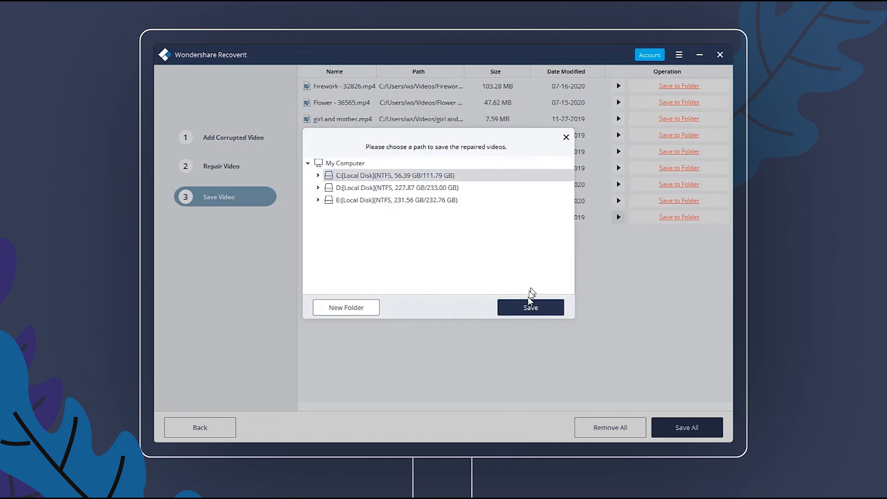
pyautogui.click(529, 306)
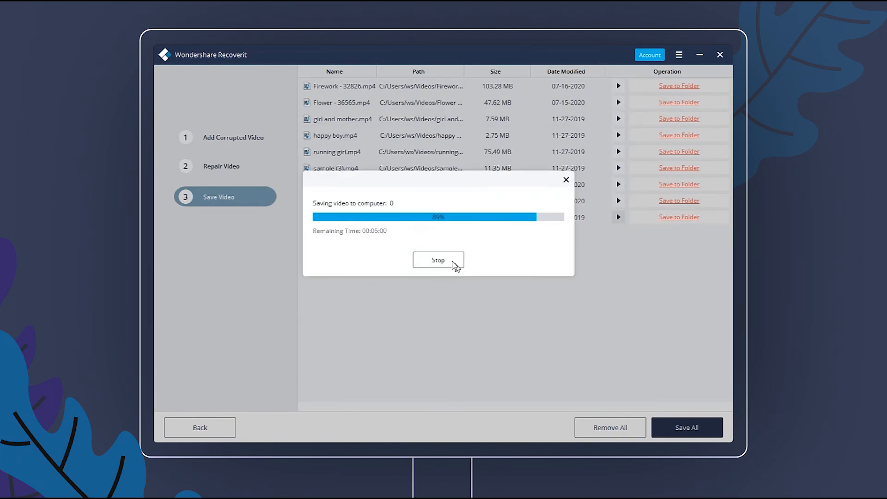